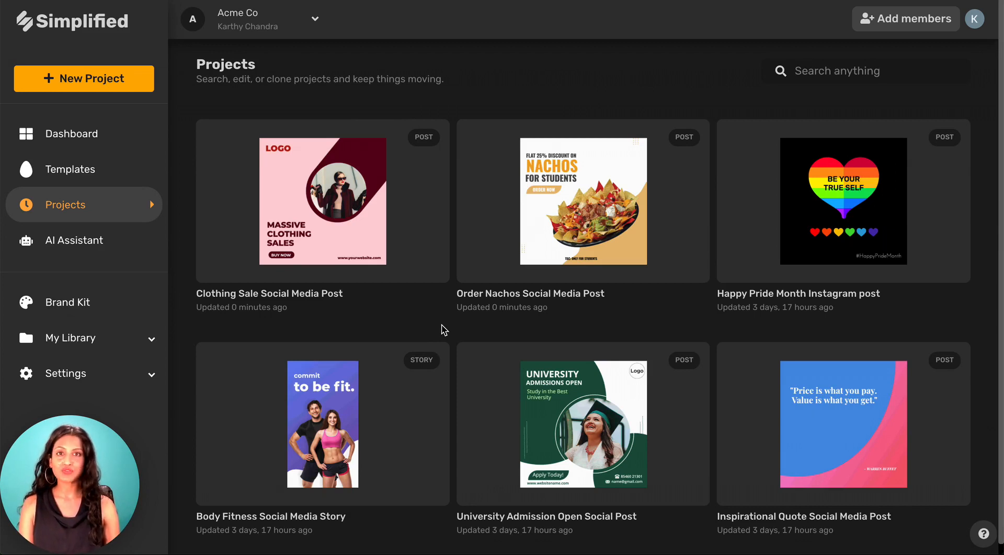
mouse_move(937, 121)
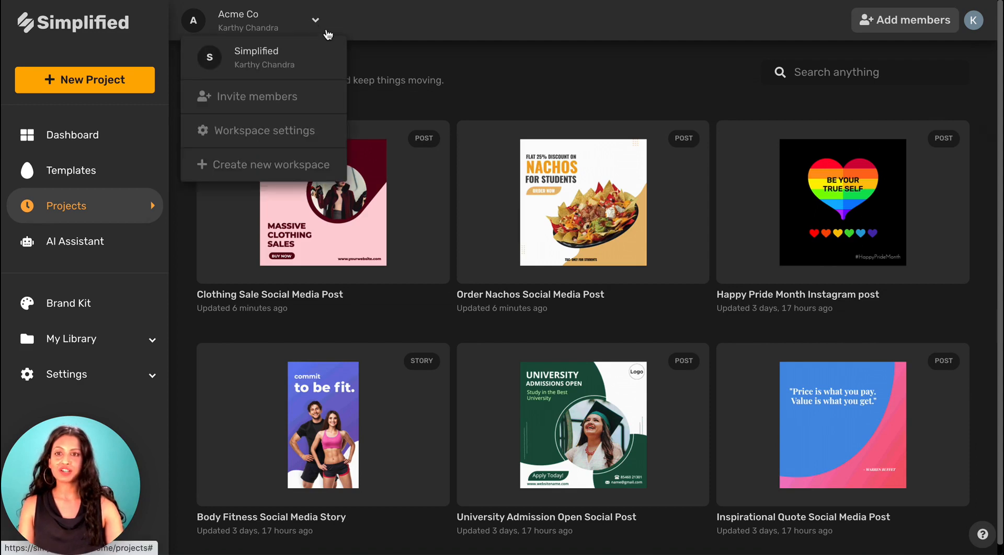
- Create a new workspace named 'Dapper design'
click(269, 164)
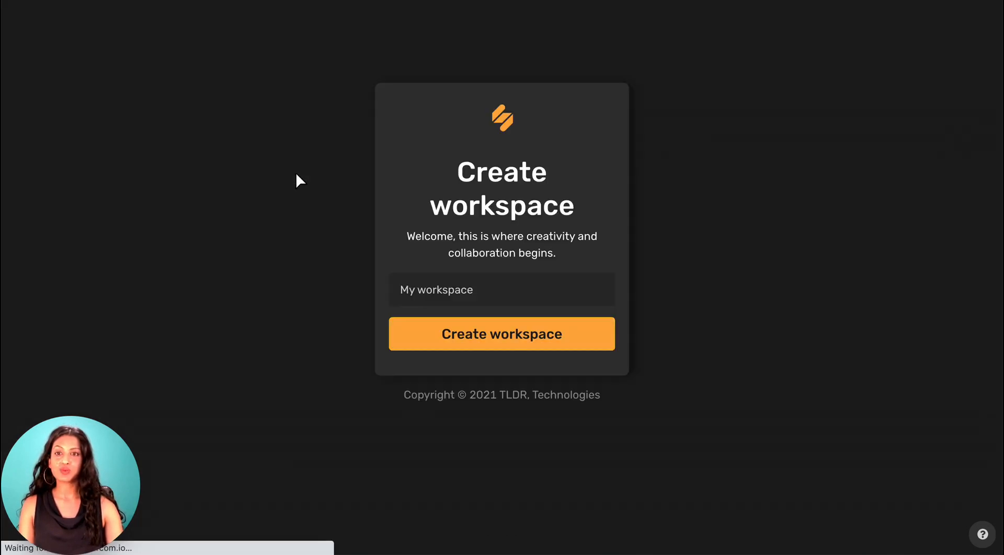
click(501, 290)
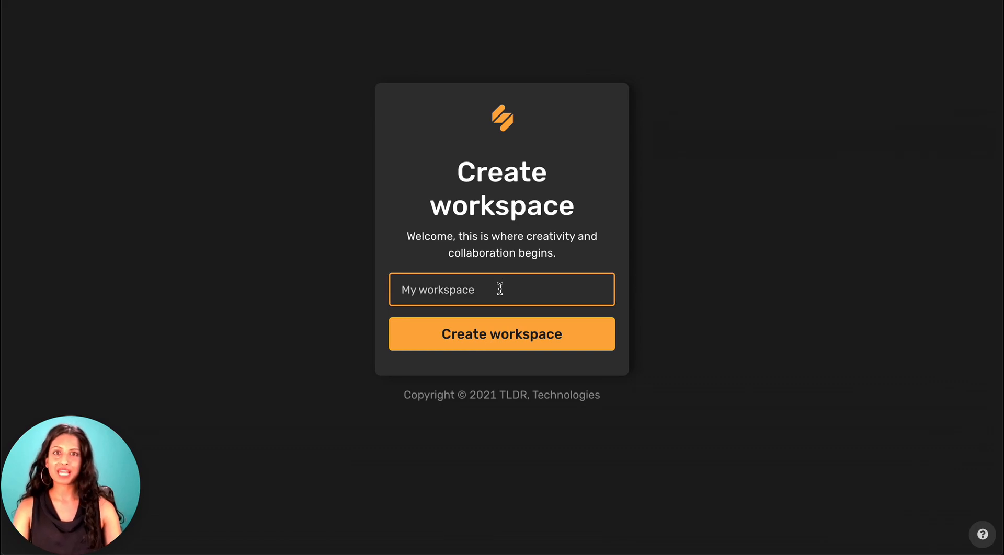
text(Dap)
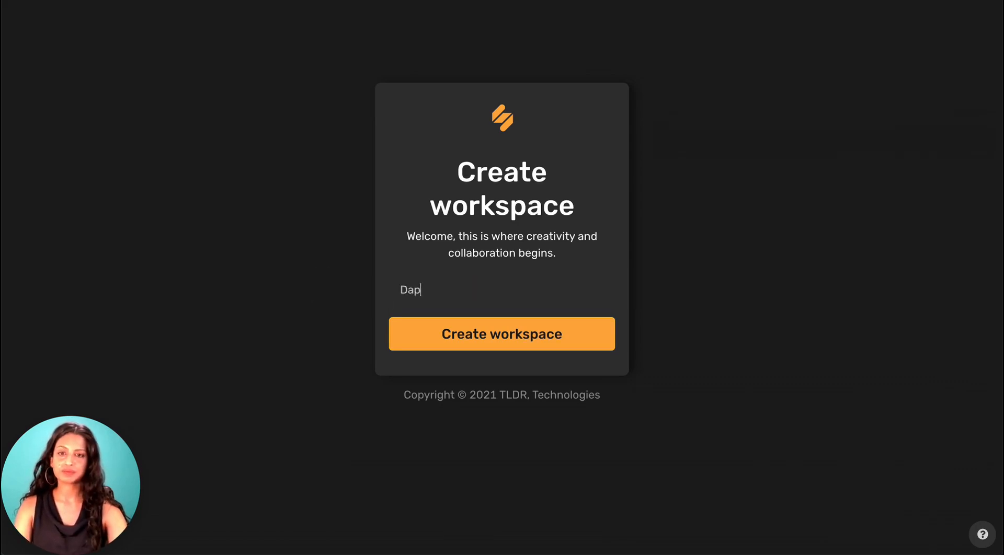
text(per design)
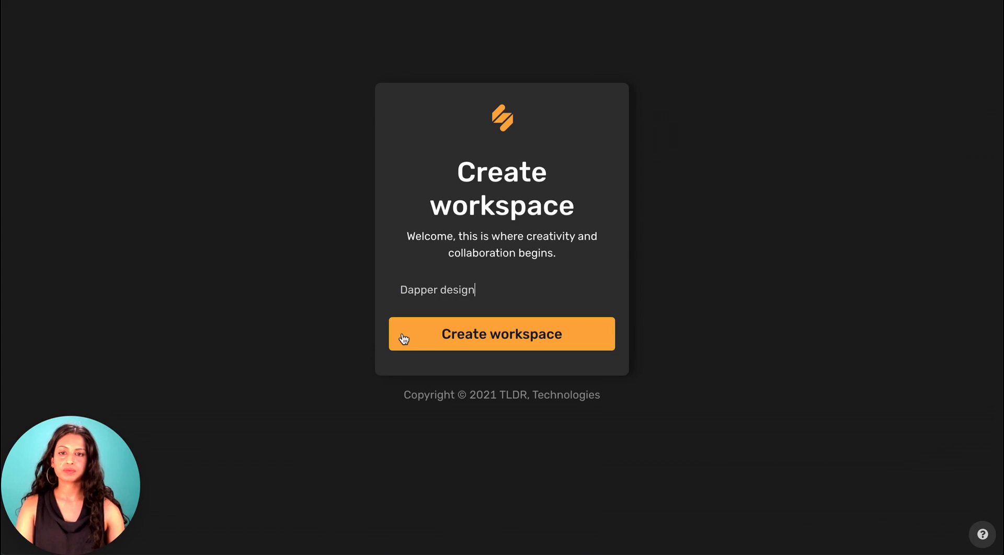
click(501, 334)
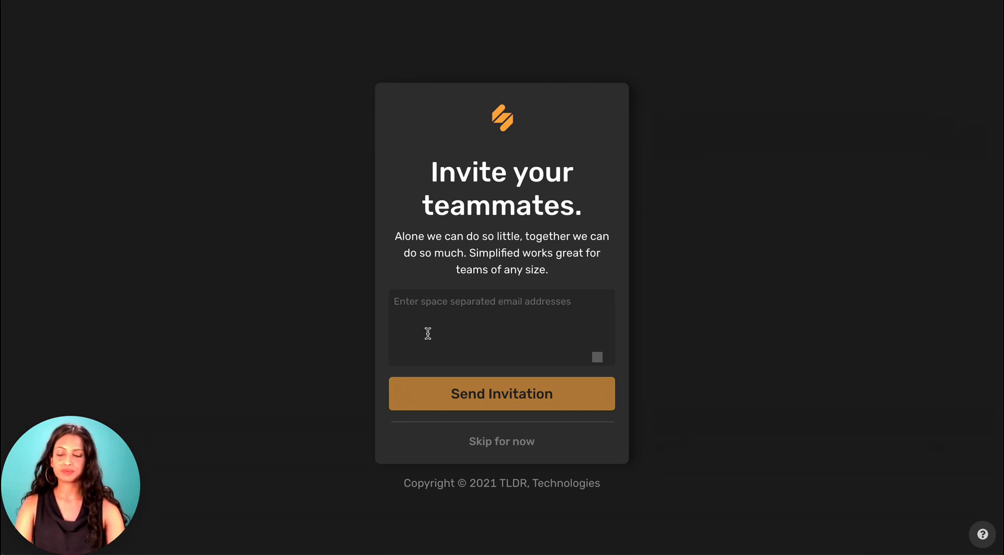
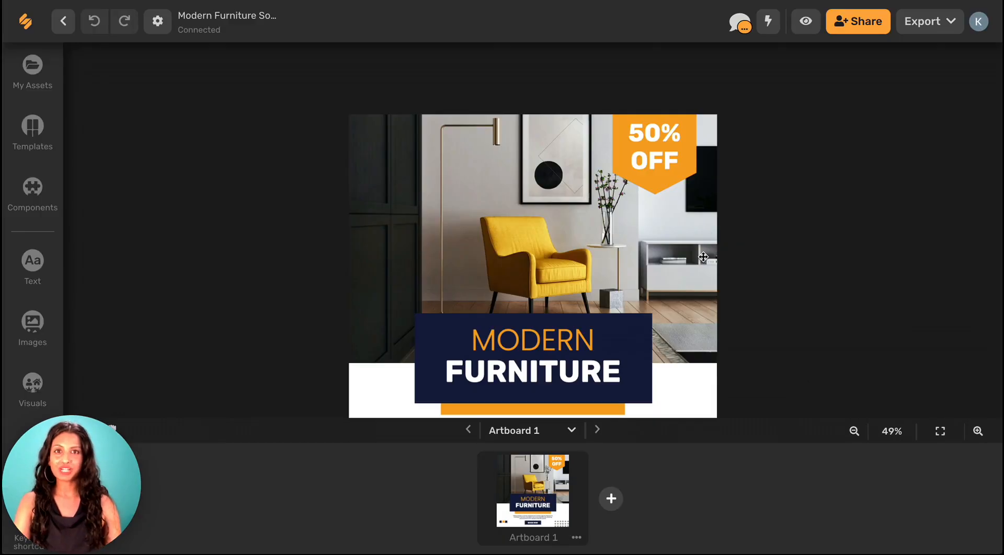
click(739, 21)
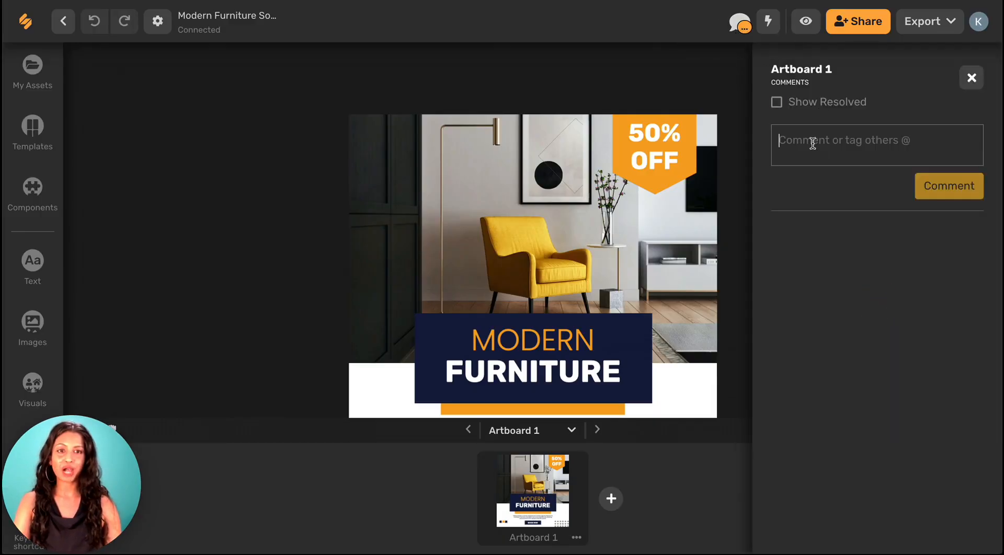
text(@)
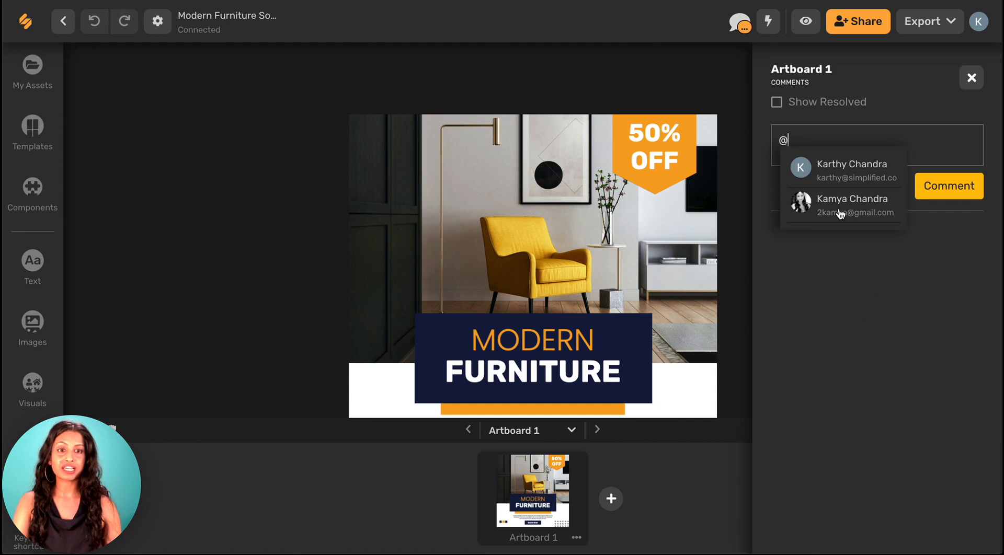
click(851, 205)
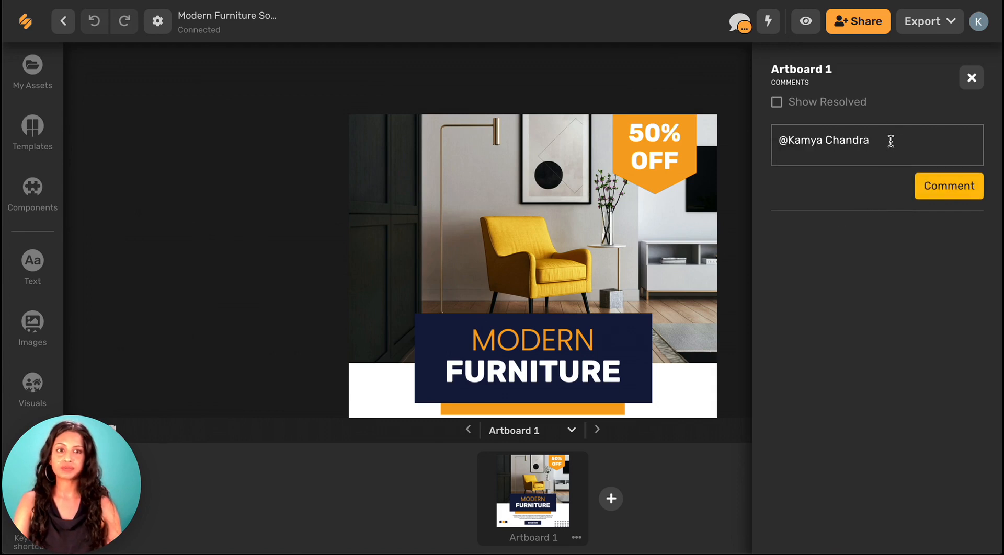
text(what do you)
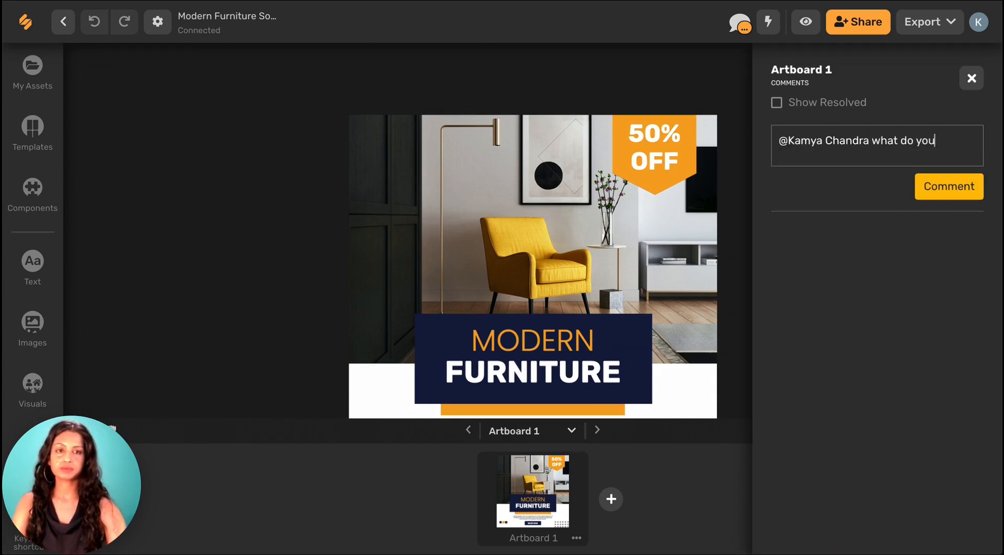
click(948, 186)
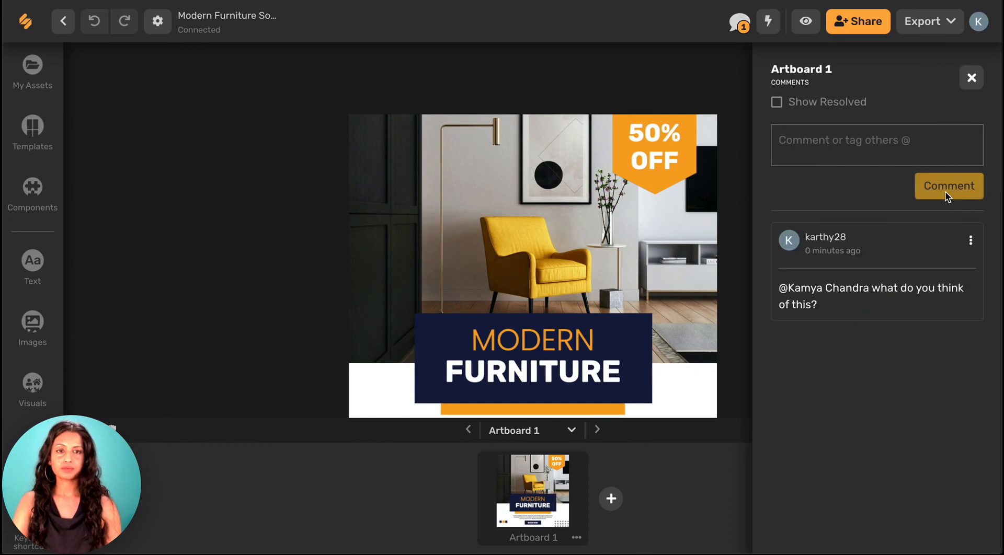
click(970, 78)
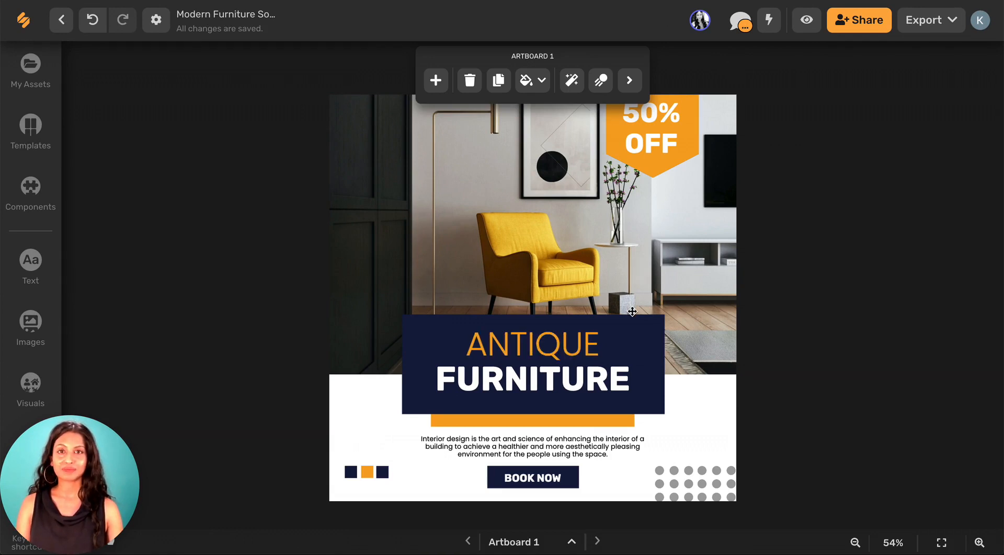
- Read Kamya's reply in comments, then return to the Dapper design projects list
click(740, 19)
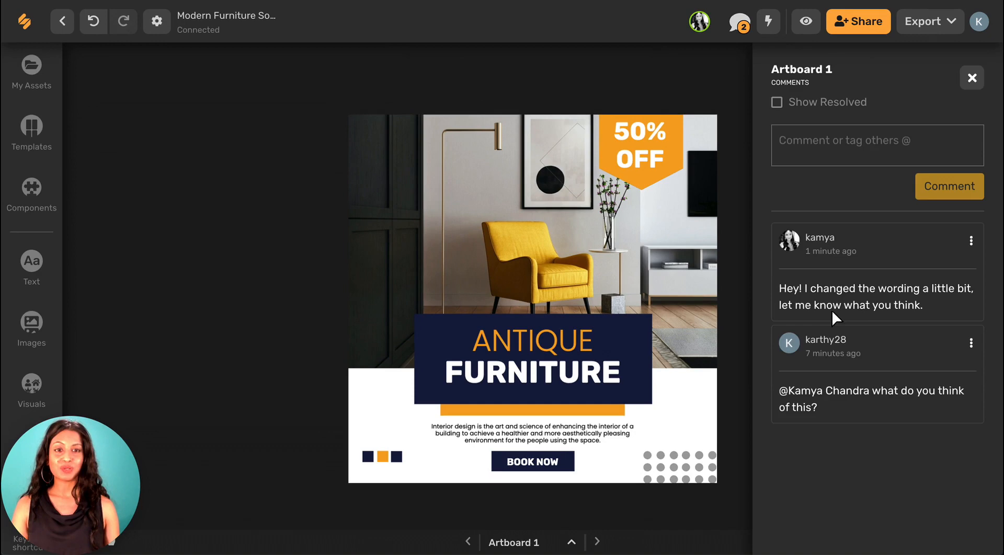
mouse_move(999, 301)
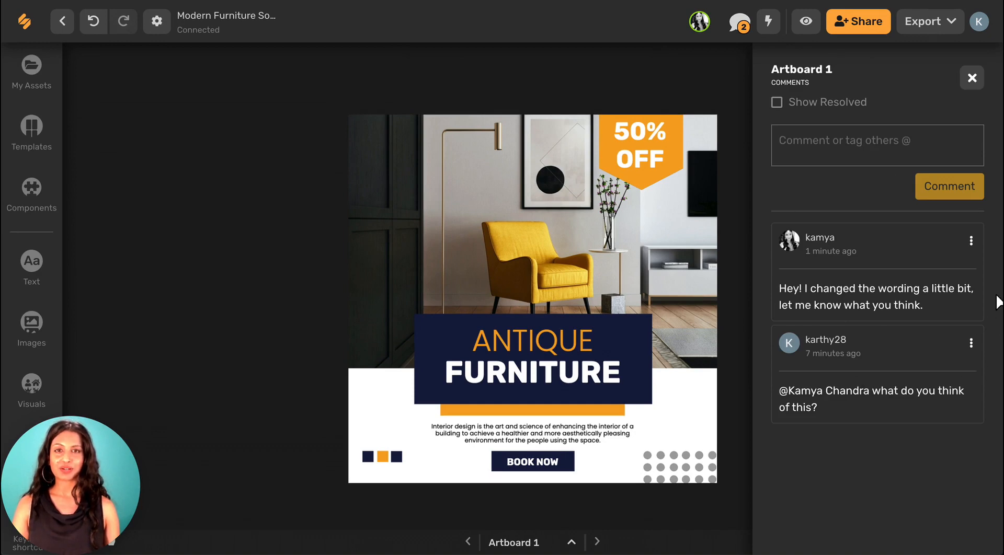
click(62, 20)
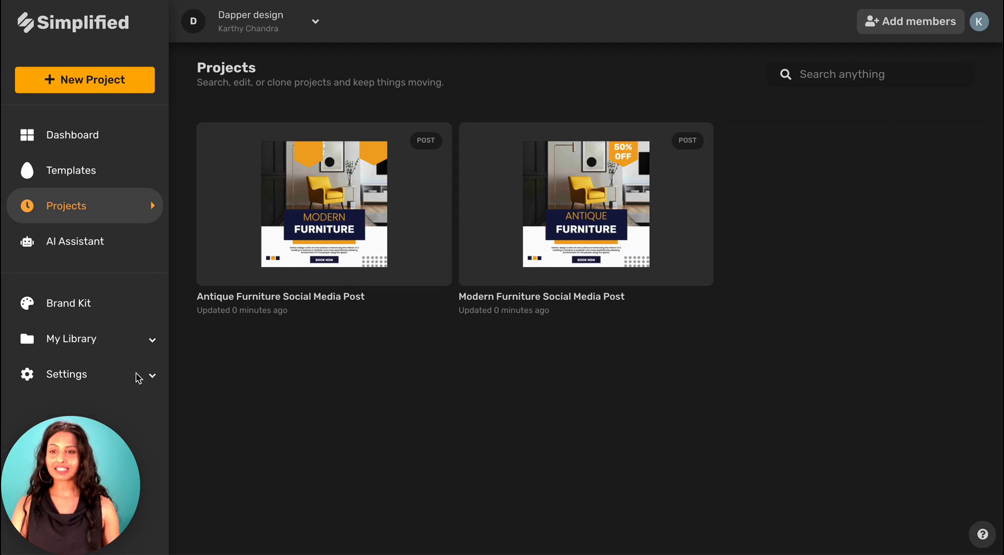
- Check workspace members and roles in Settings, then return to the dashboard
click(66, 374)
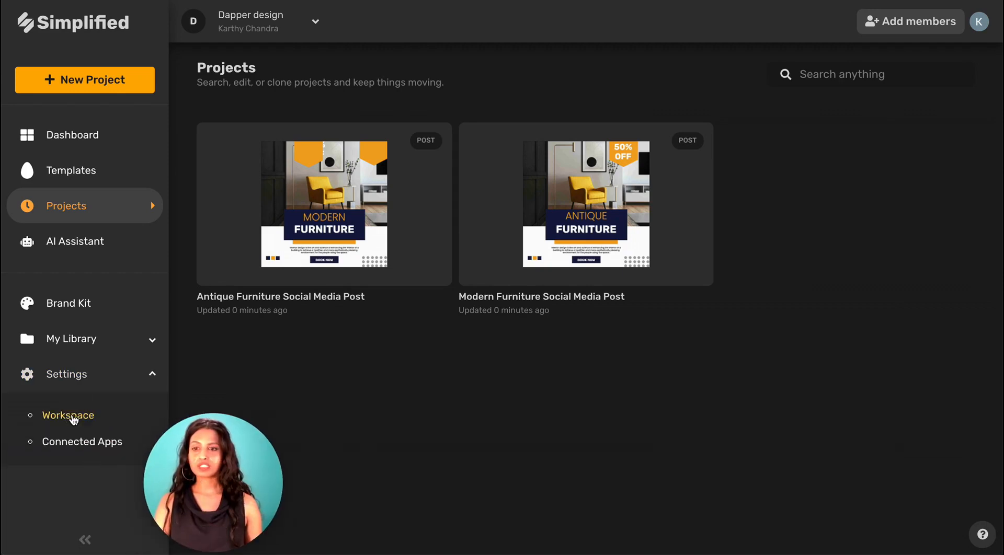
click(67, 415)
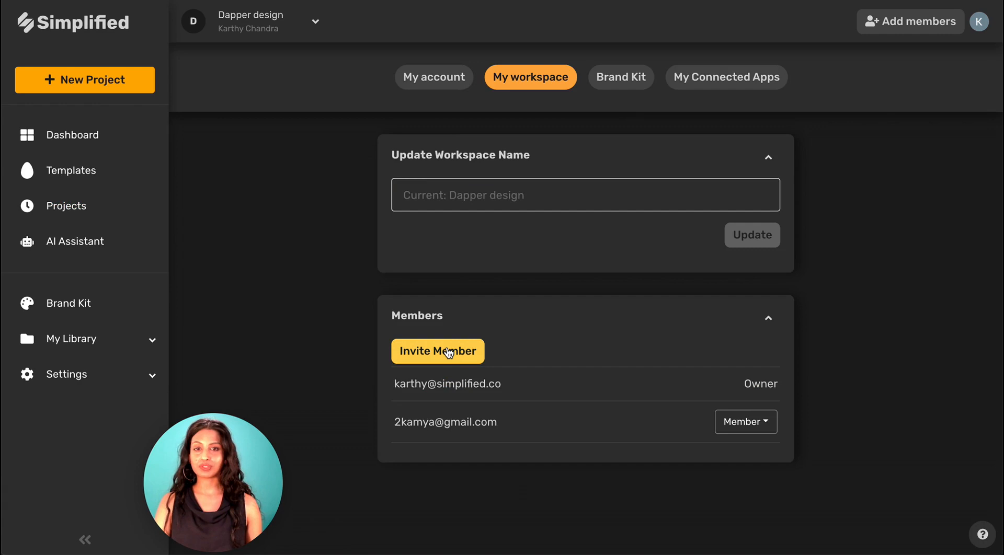
click(73, 135)
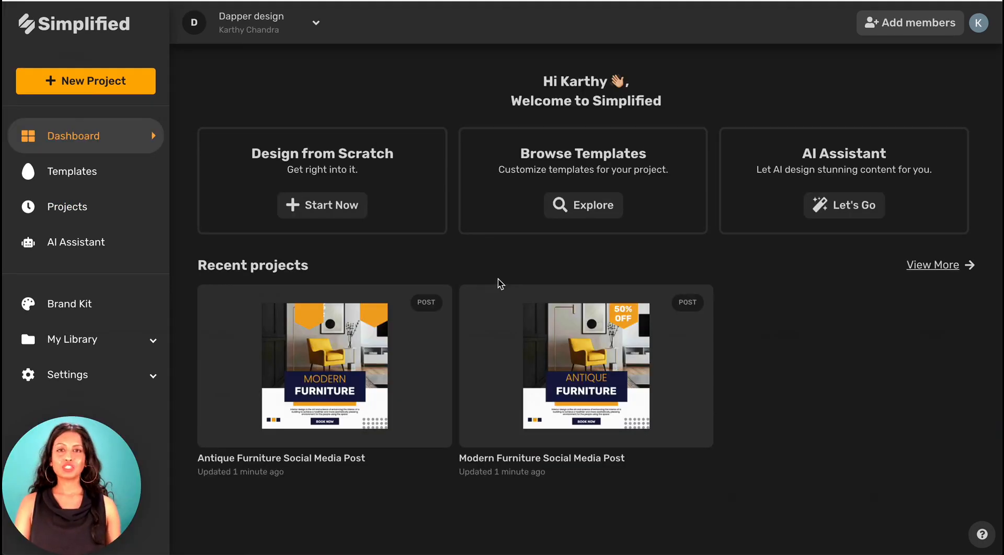